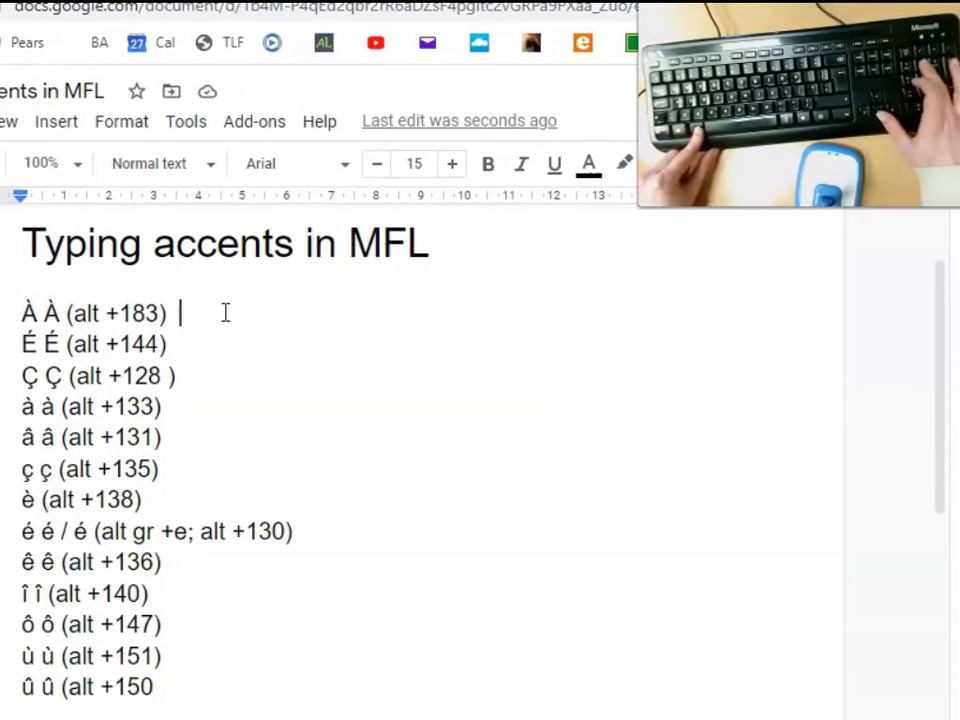
Type À, É, Ç, à, â and ç at the end of their Alt-code lines
type("À")
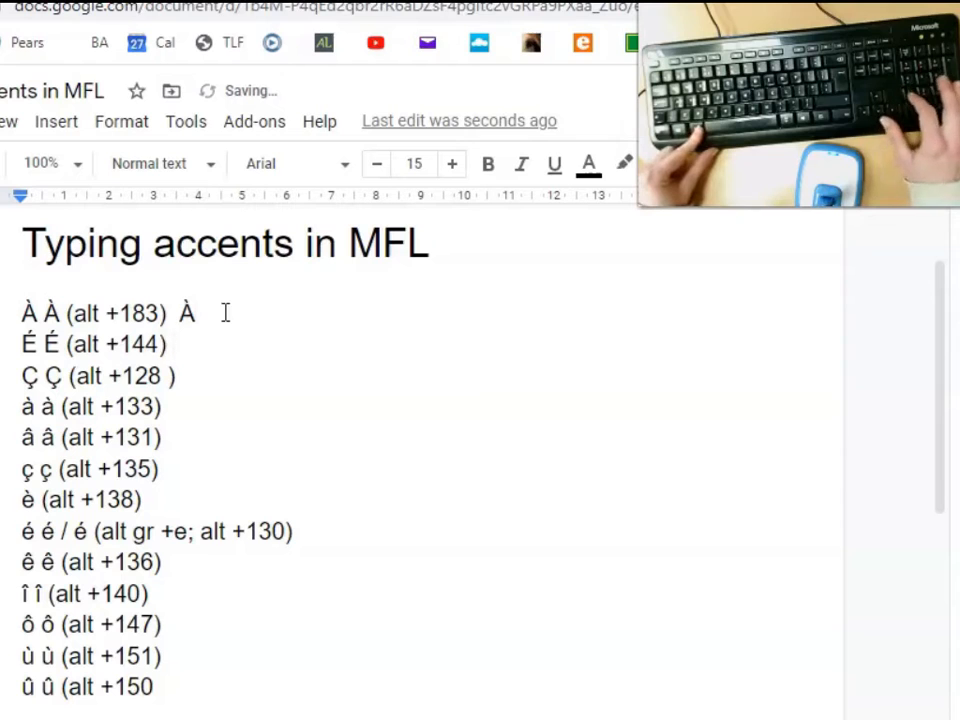
type("É")
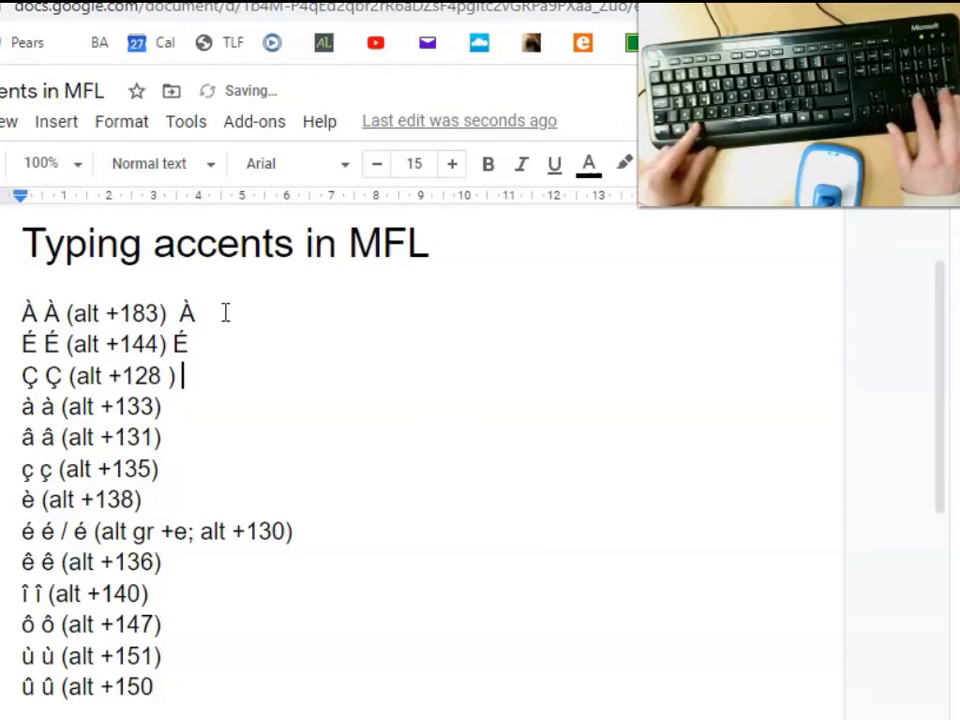
type("Ç")
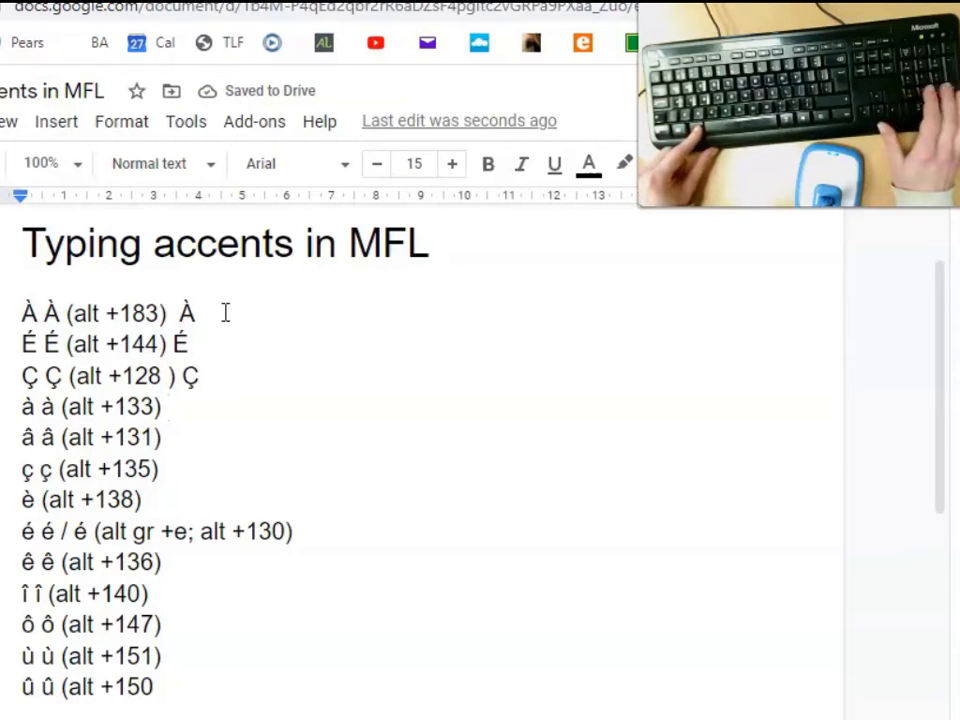
type("à")
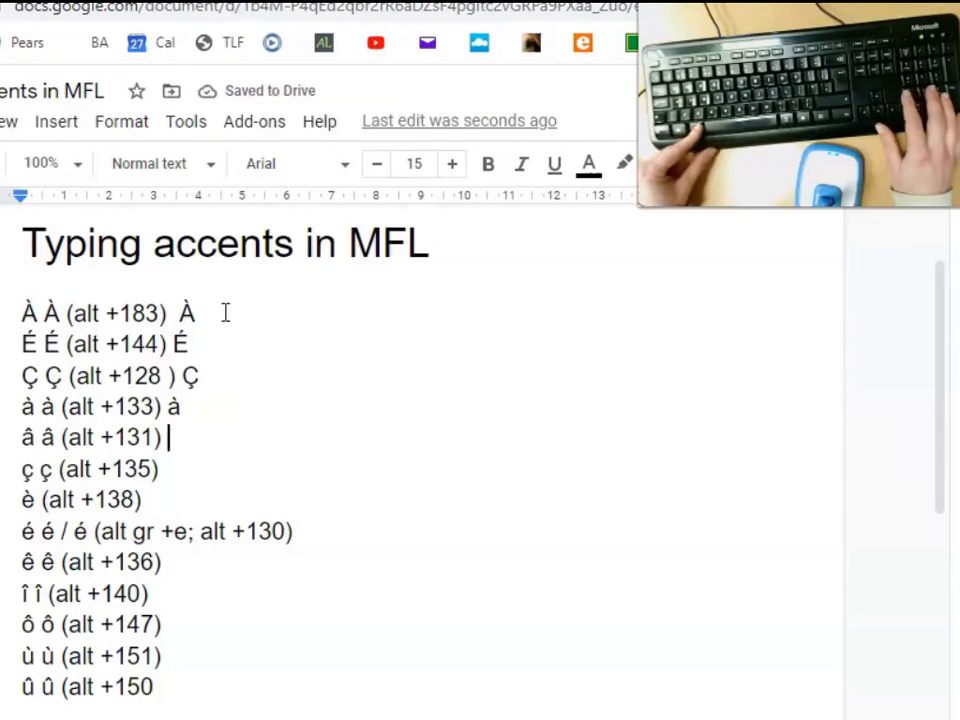
type("â")
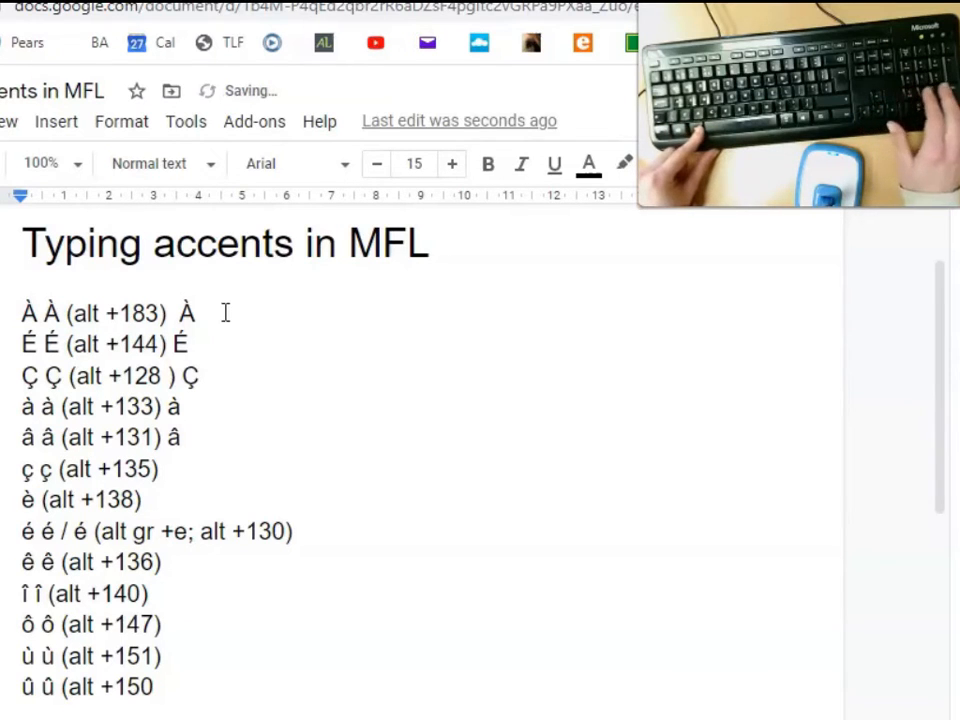
type("ç")
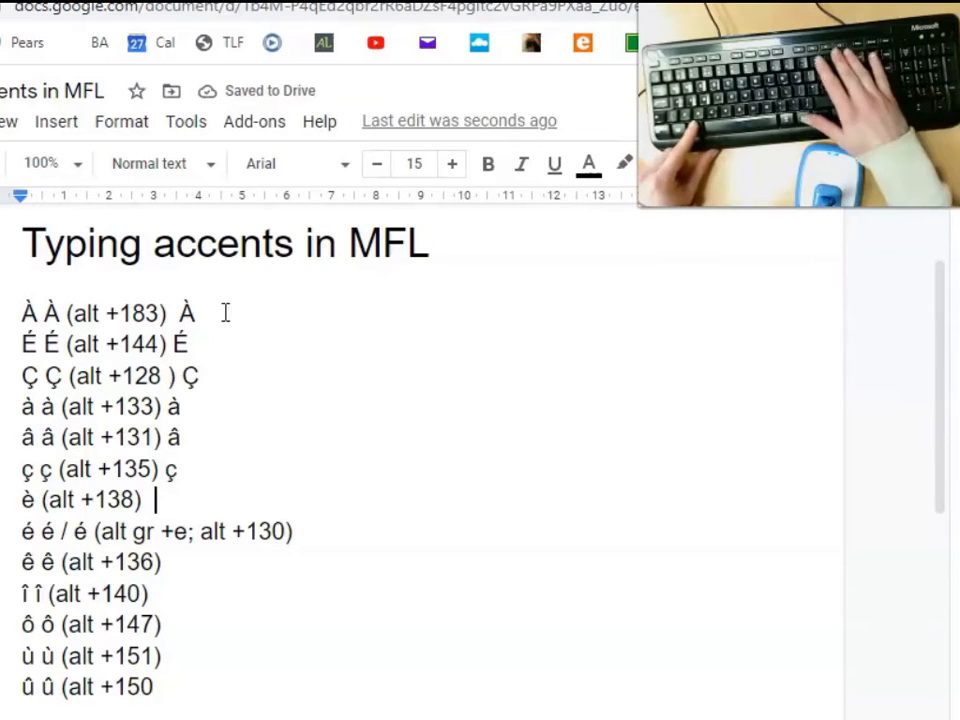
Type è, é, ê, î and ô at the end of their Alt-code lines
type("è")
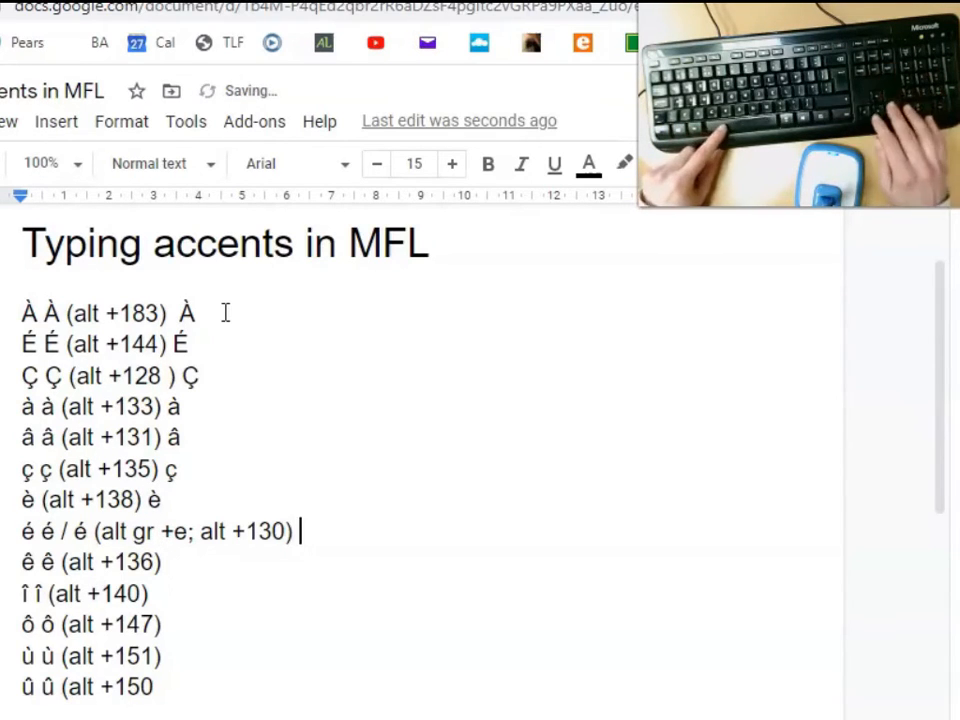
type("é")
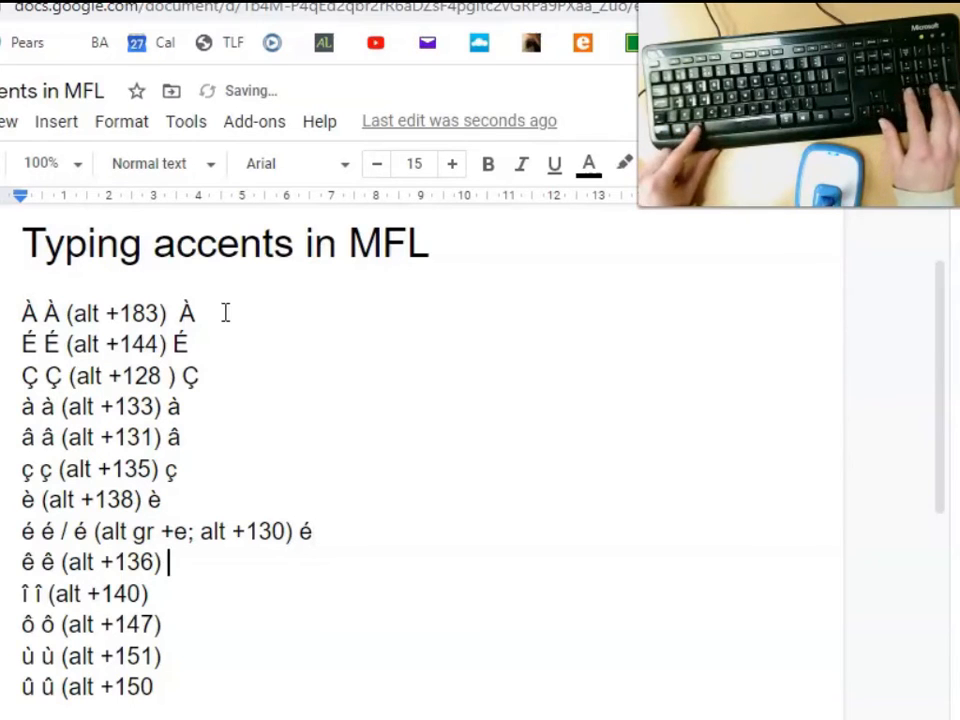
type("ê")
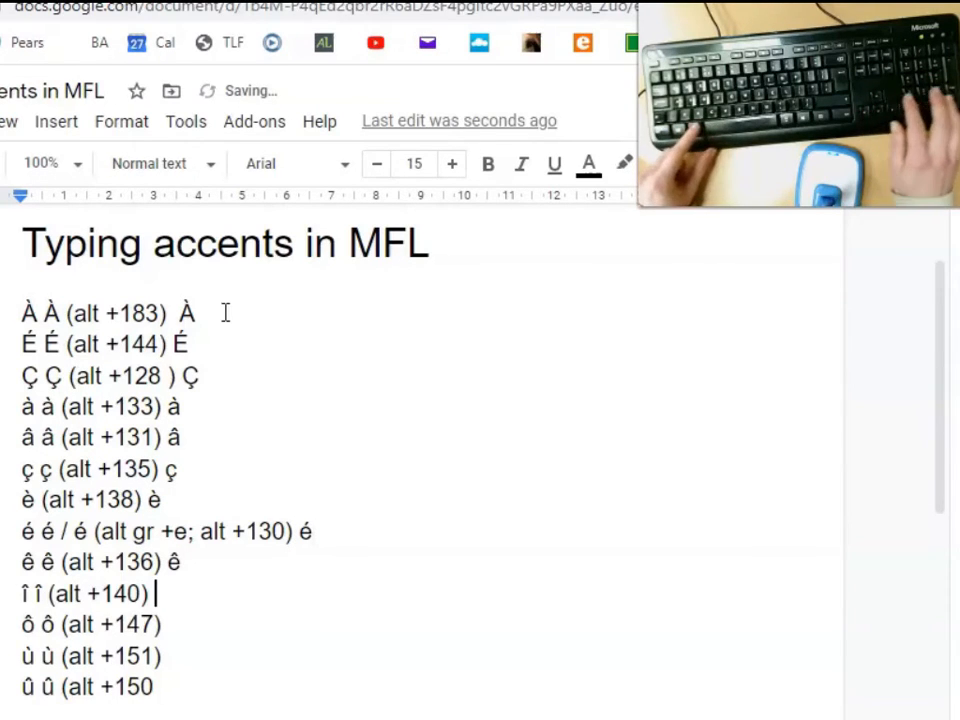
type("î")
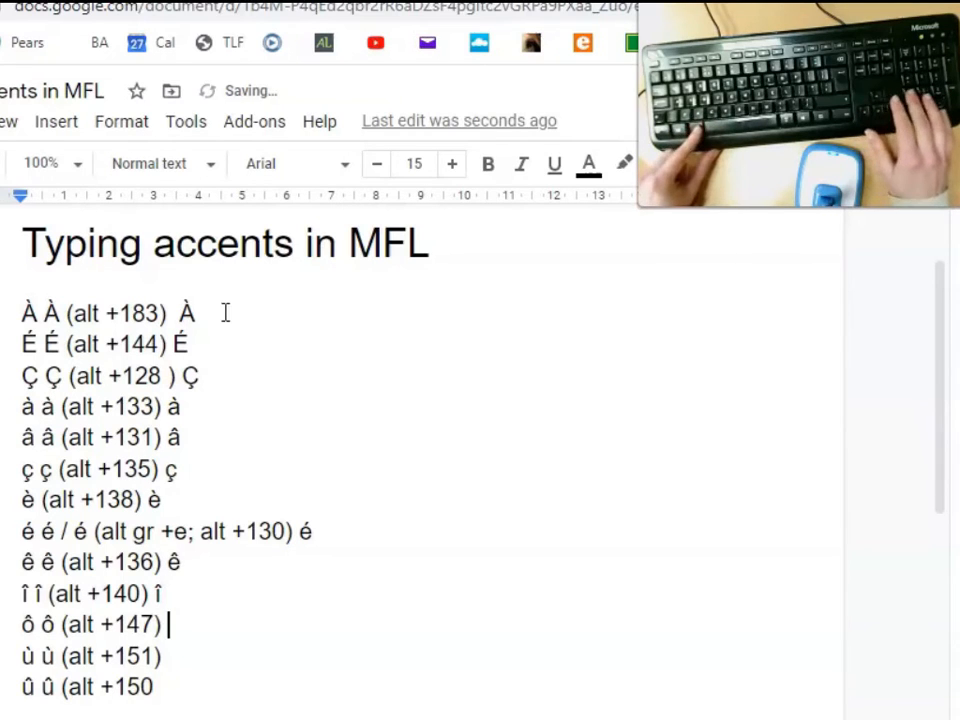
type("ô")
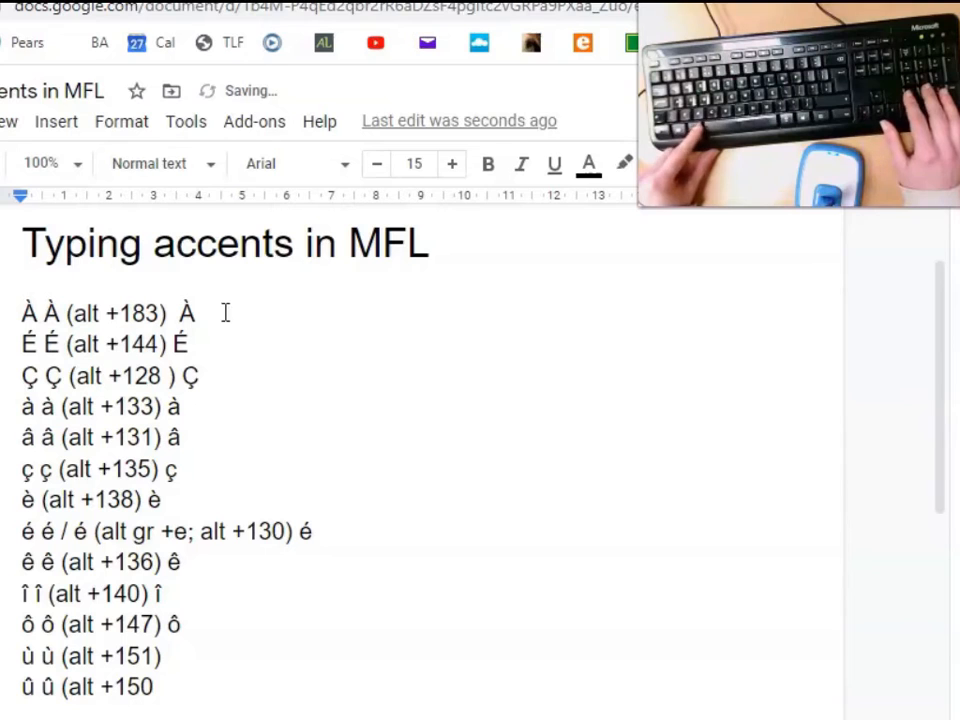
Add ù, close the û line's bracket with ')', then add û to complete the list
type("ù")
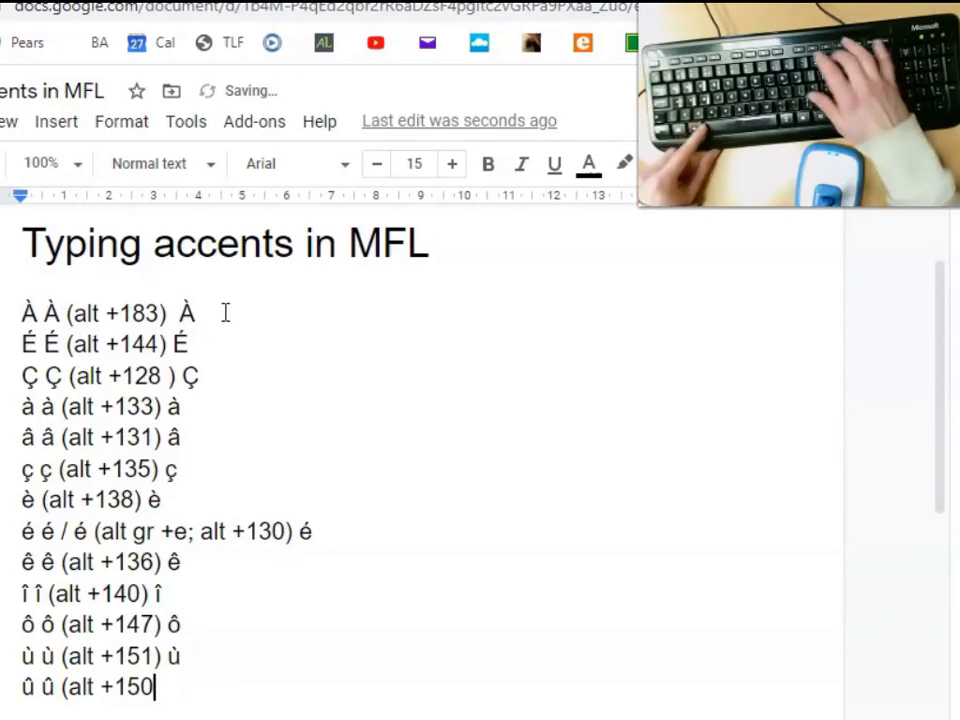
type(")")
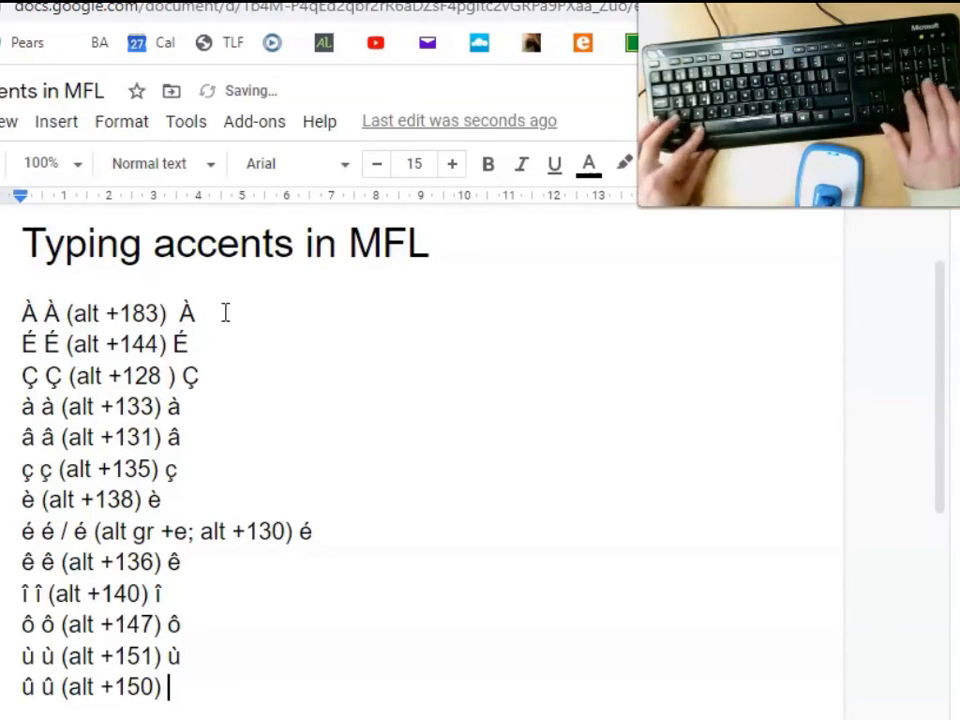
type("û")
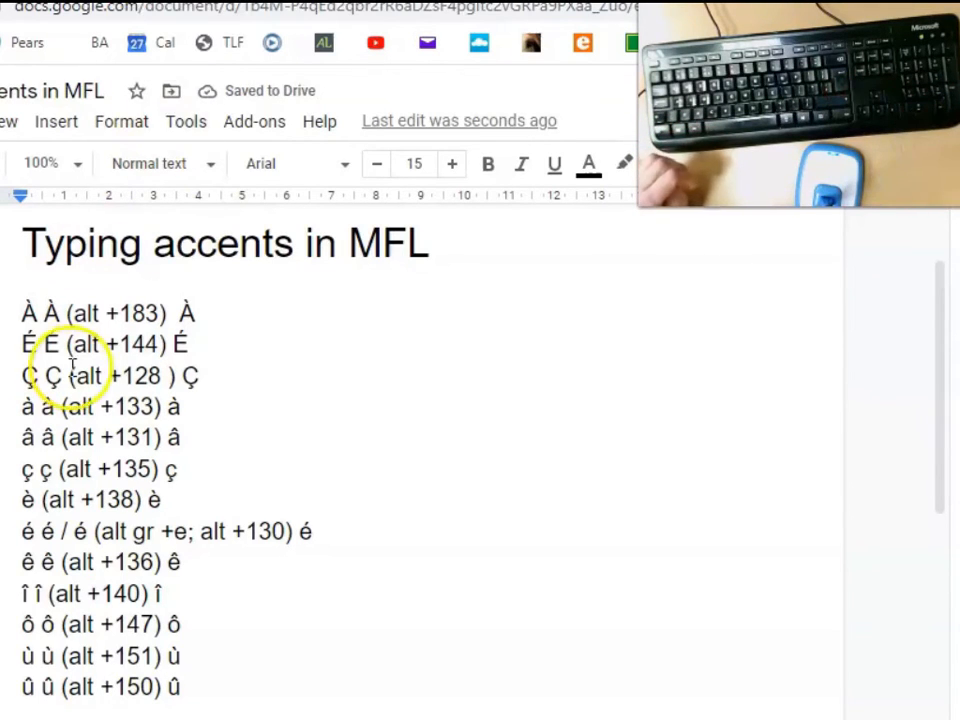
mouse_move(372, 478)
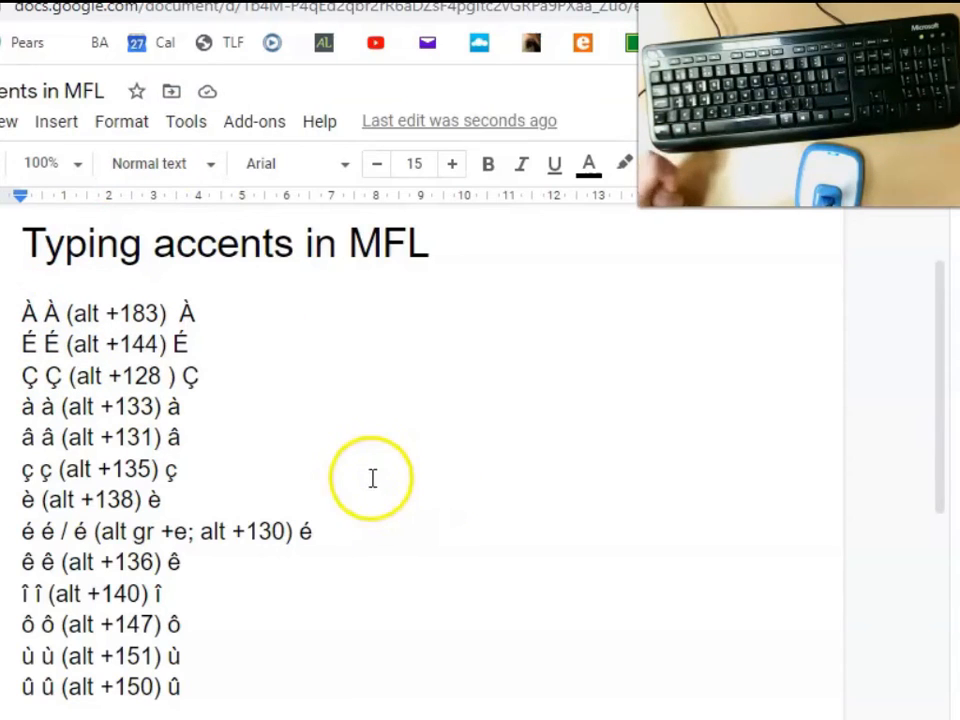
mouse_move(218, 592)
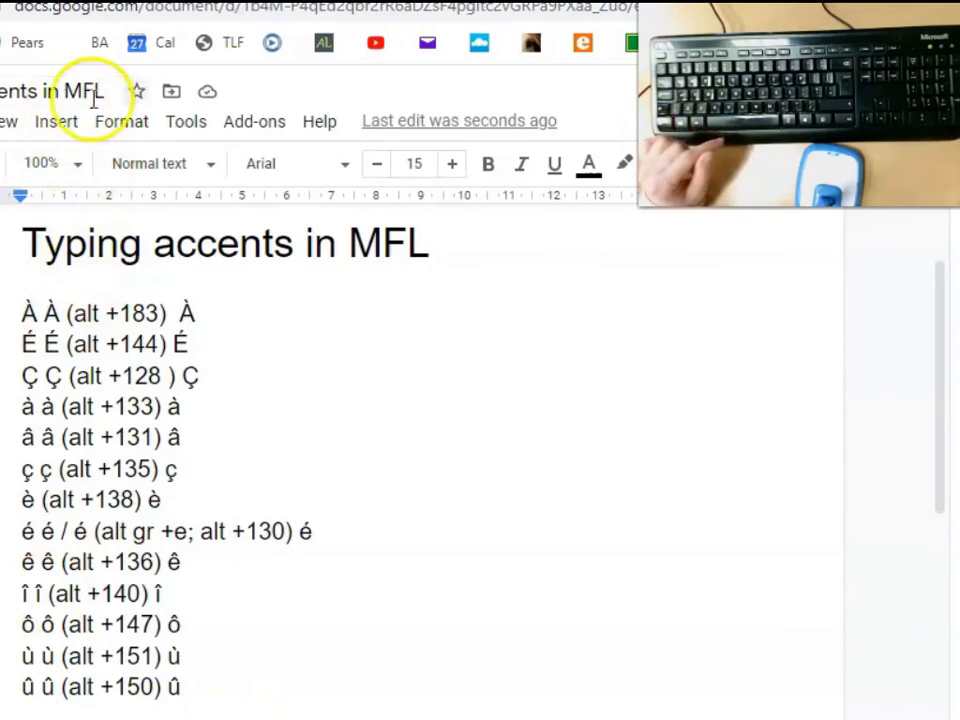
left_click(56, 122)
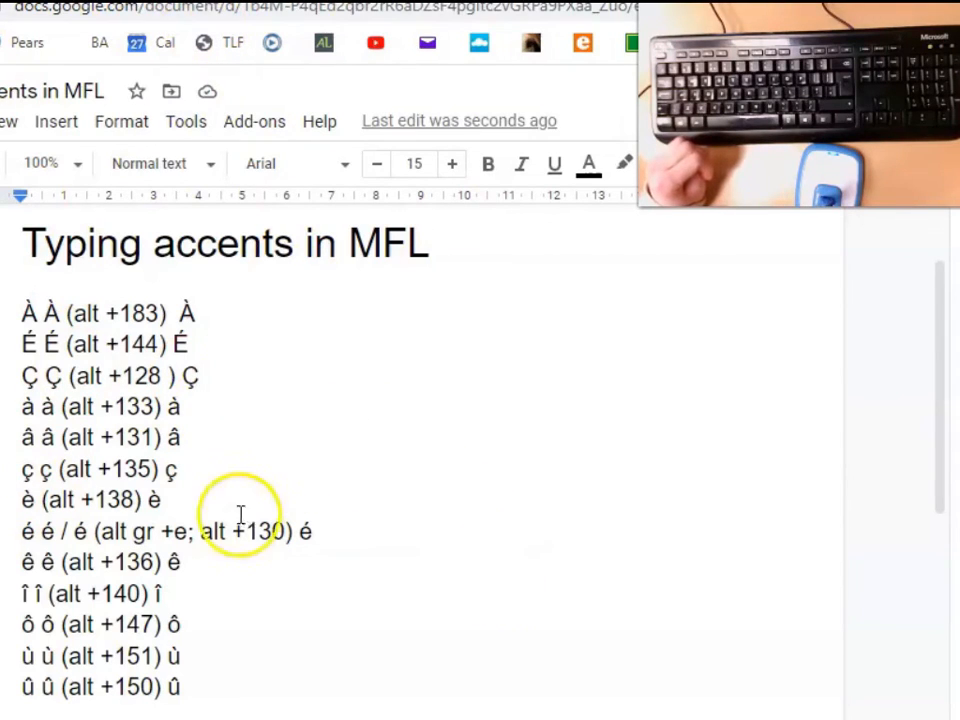
mouse_move(634, 628)
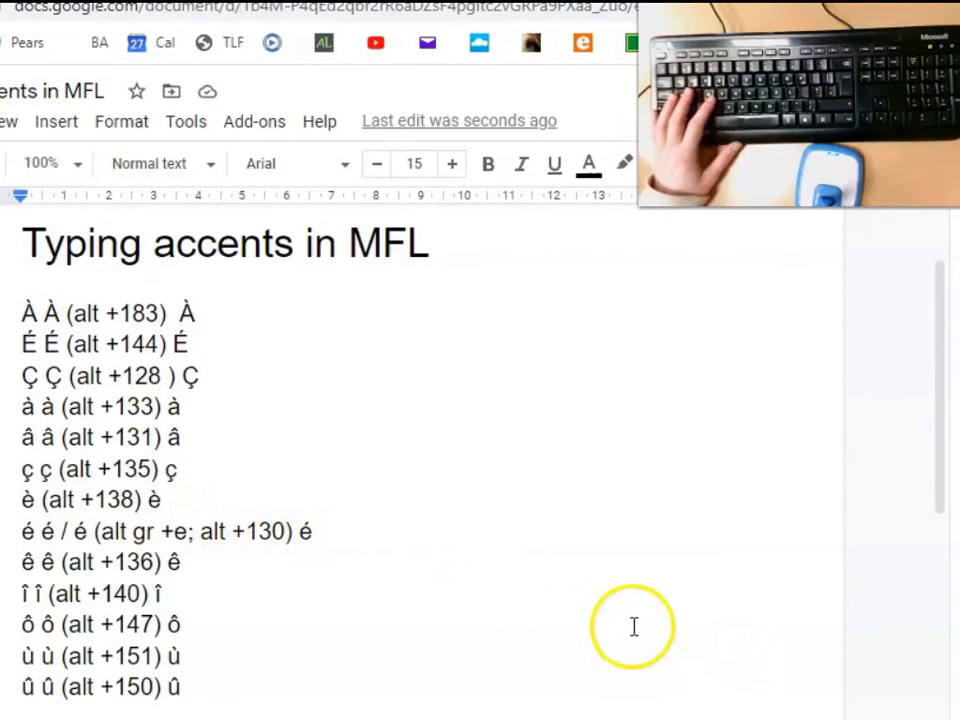